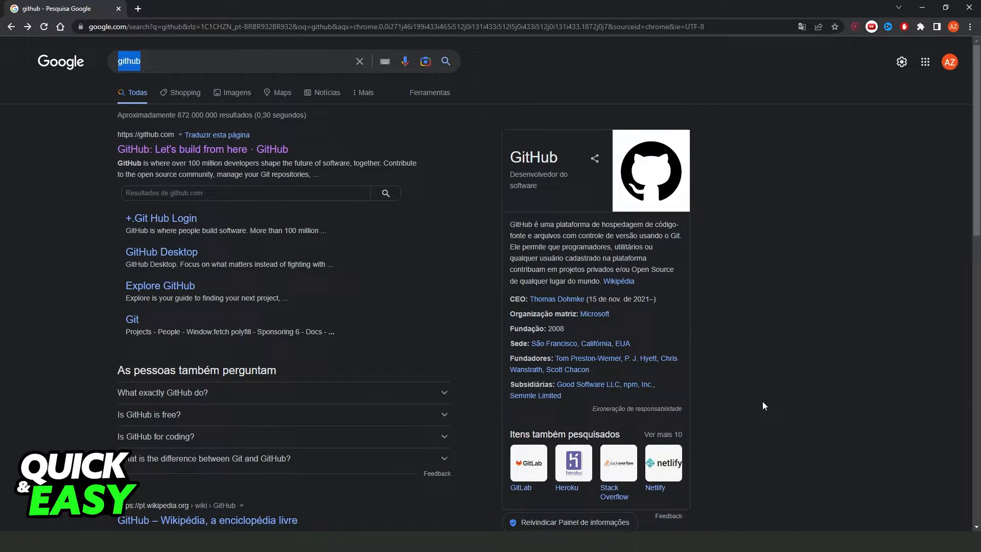
mouse_move(735, 404)
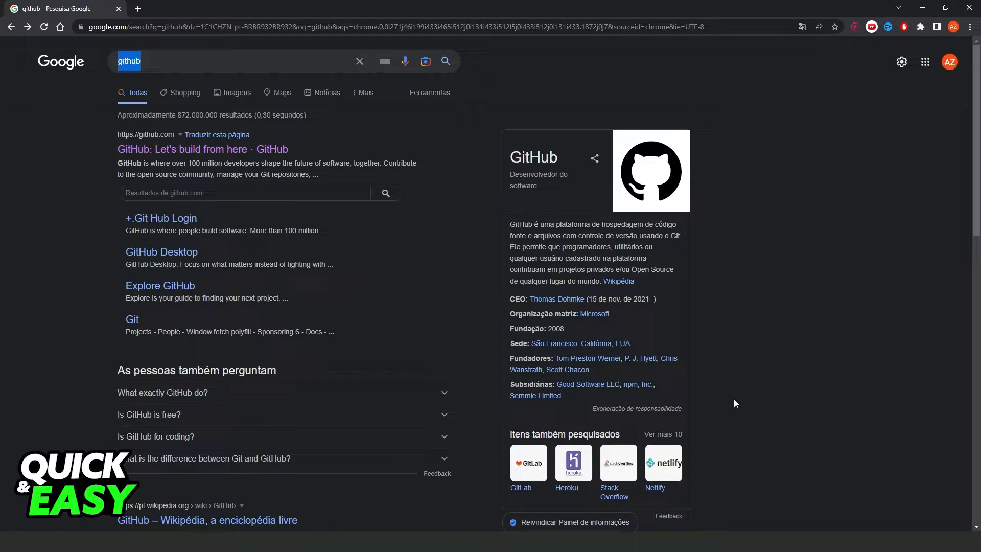
- Open the official GitHub site from the Google results for 'github'
left_click(153, 64)
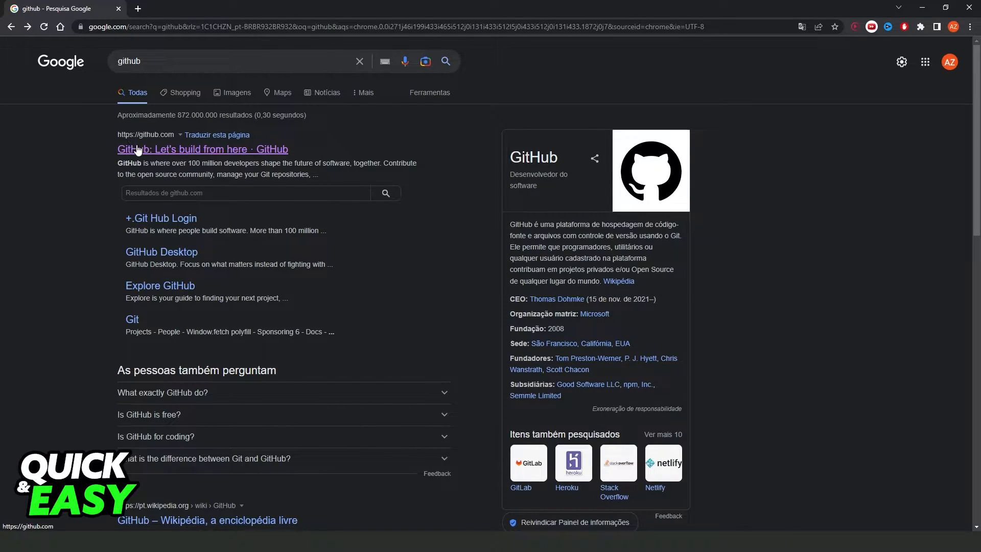
mouse_move(158, 150)
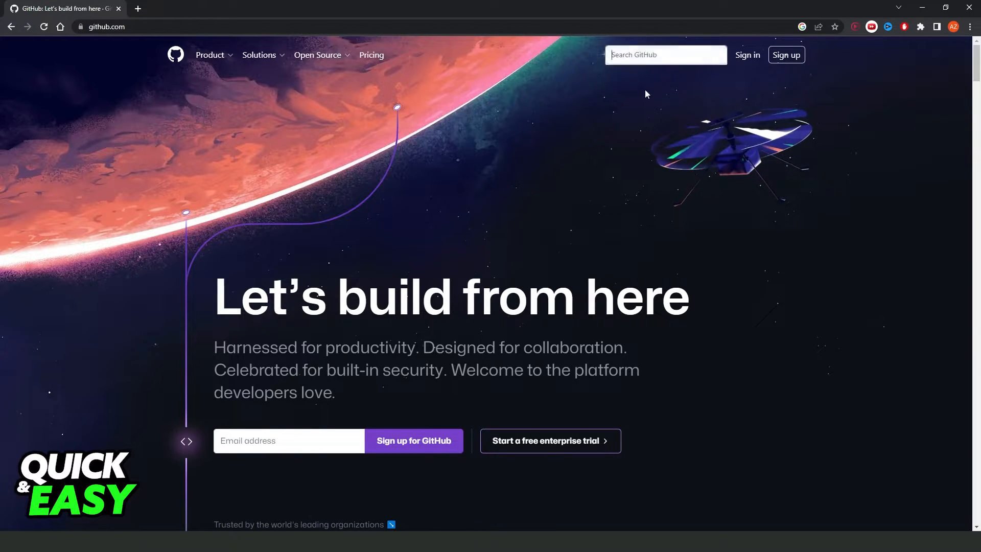
mouse_move(642, 151)
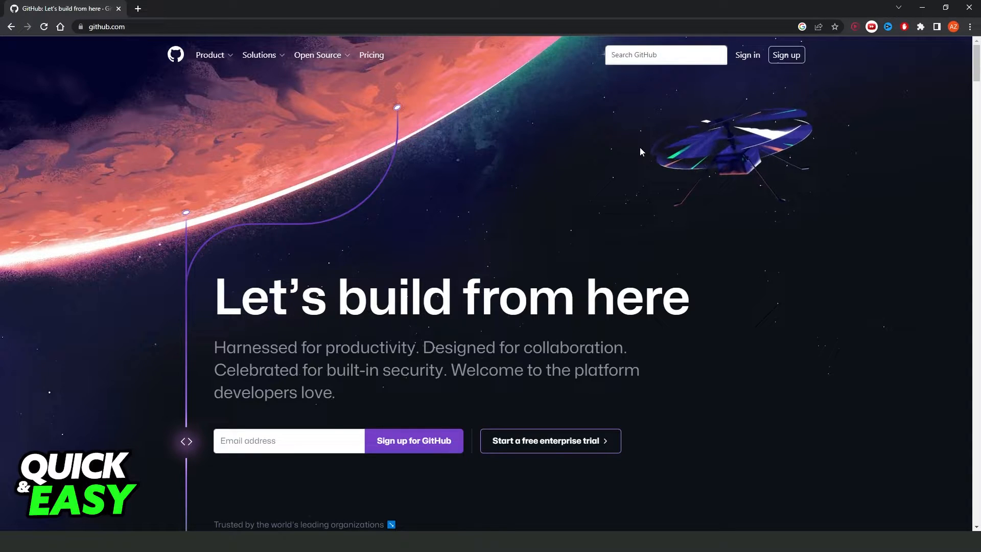
- Search GitHub site-wide for 'keybind' from the home page search box
type("keybind")
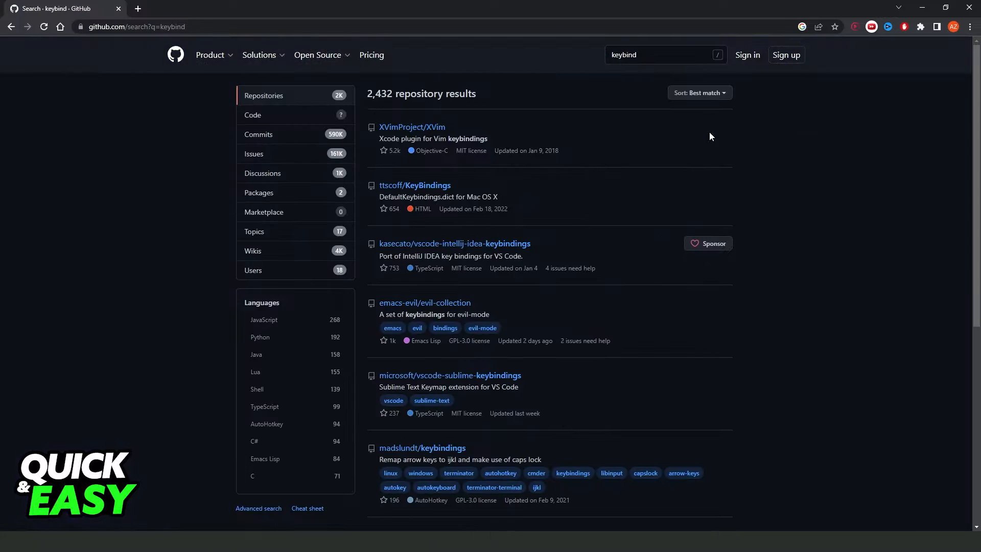
mouse_move(431, 401)
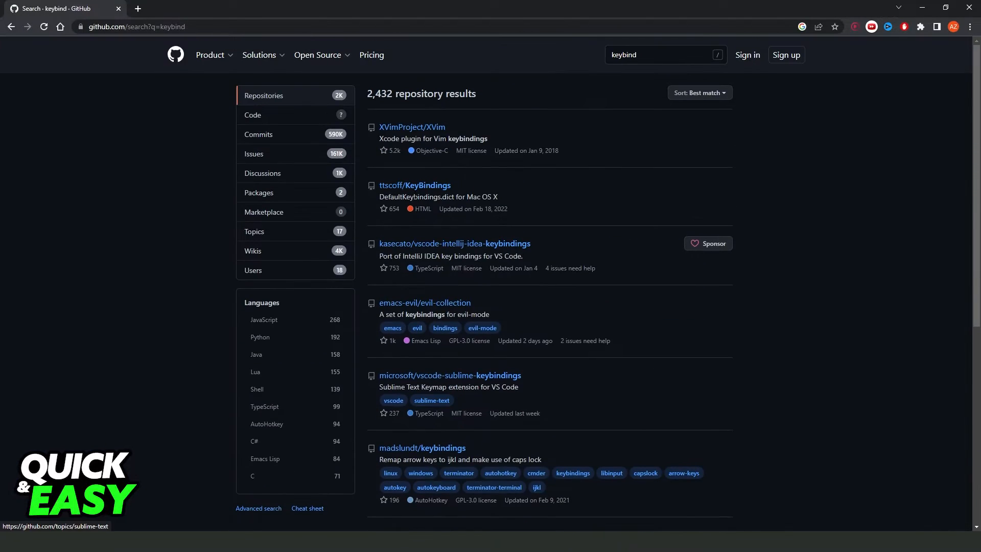
mouse_move(294, 329)
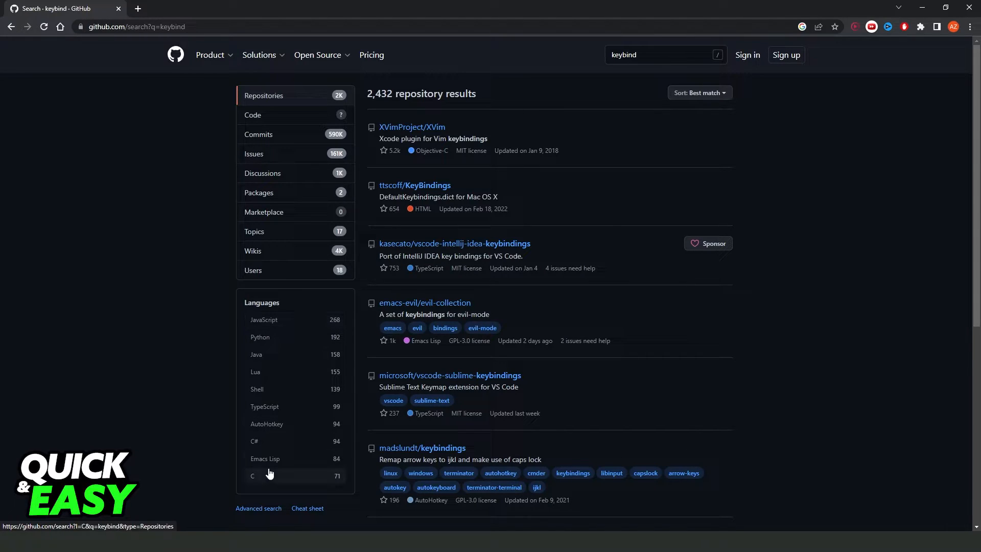
mouse_move(259, 328)
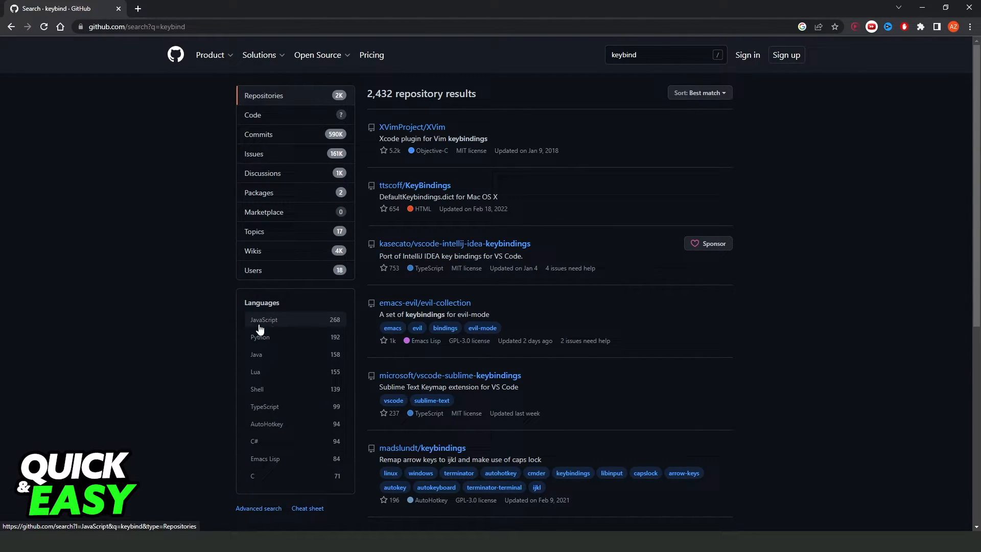
mouse_move(268, 364)
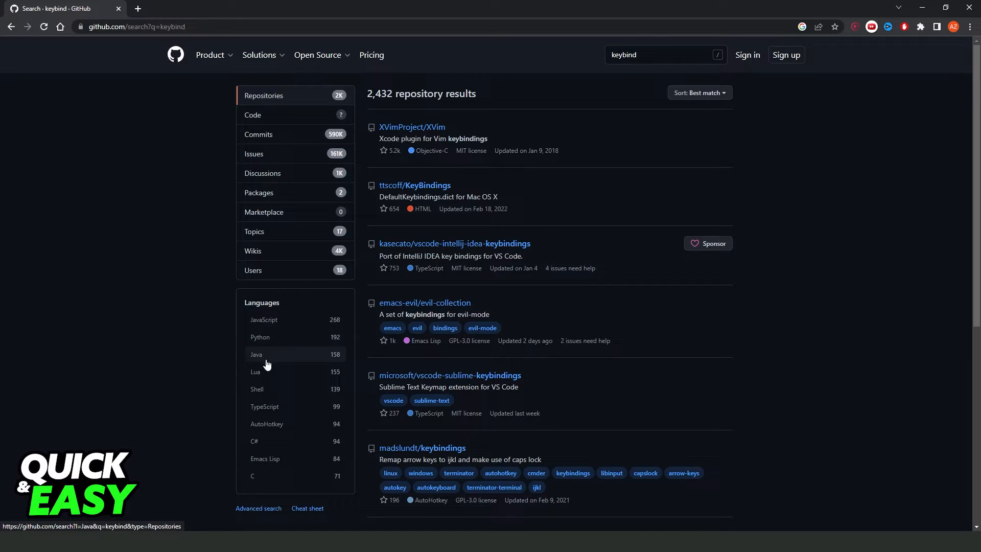
mouse_move(268, 413)
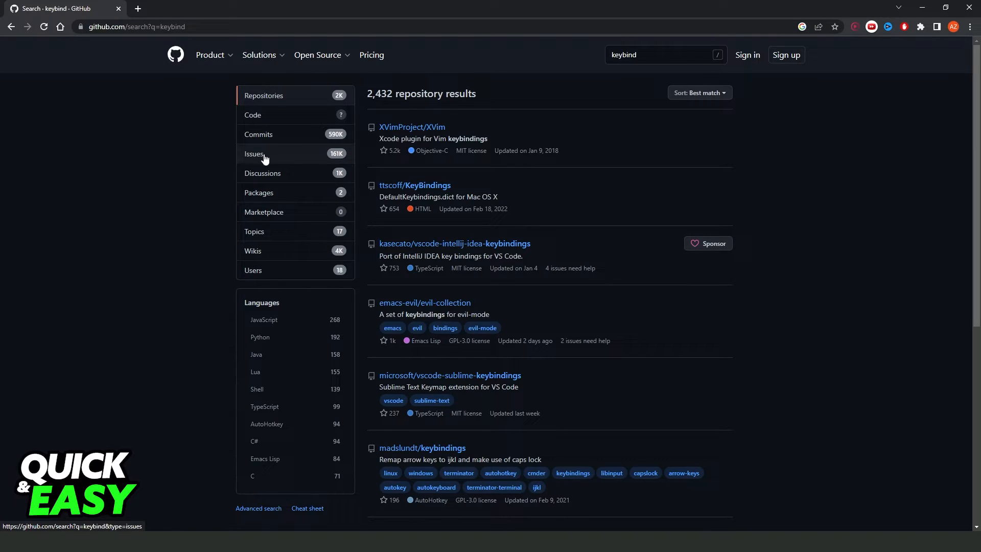
mouse_move(260, 224)
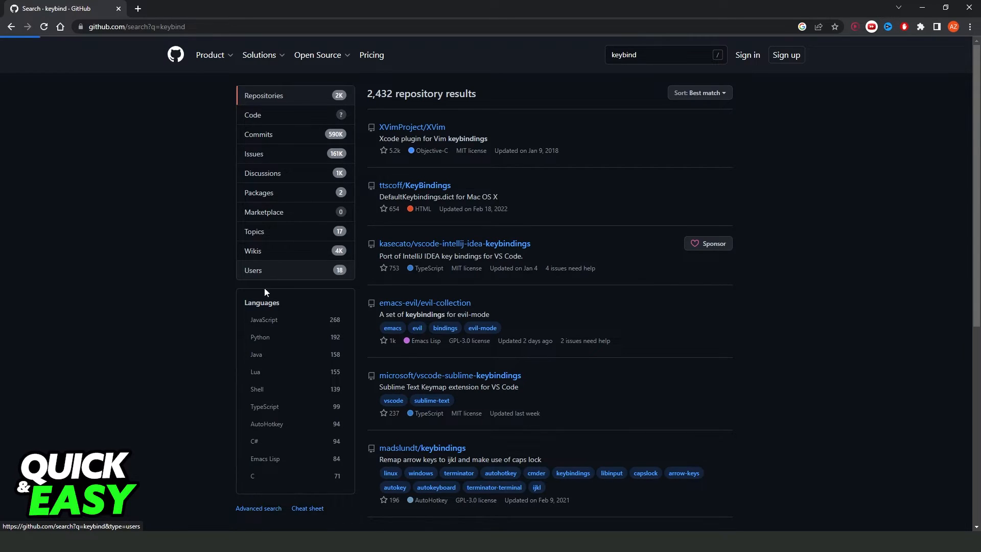
- Filter the 'keybind' search results to Discussions only
left_click(261, 173)
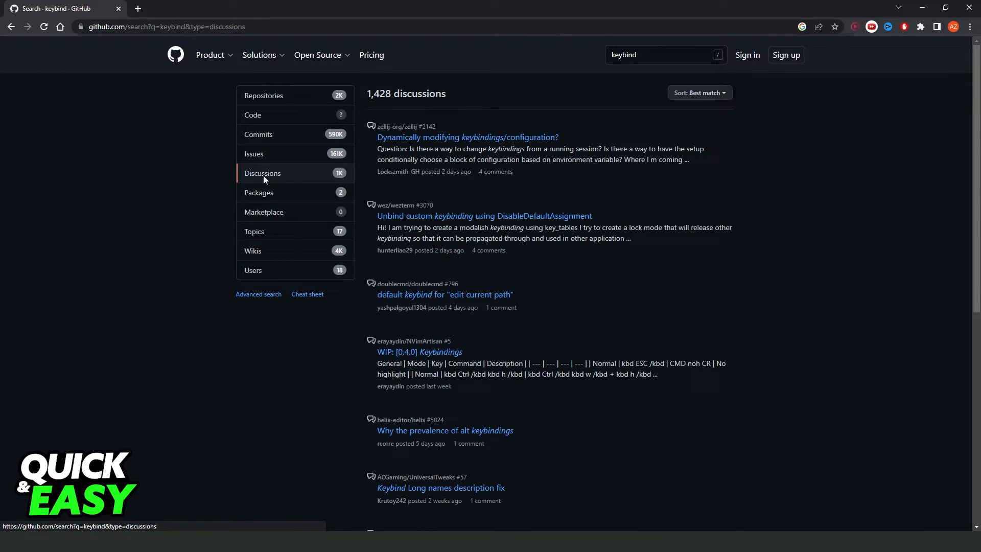
mouse_move(283, 196)
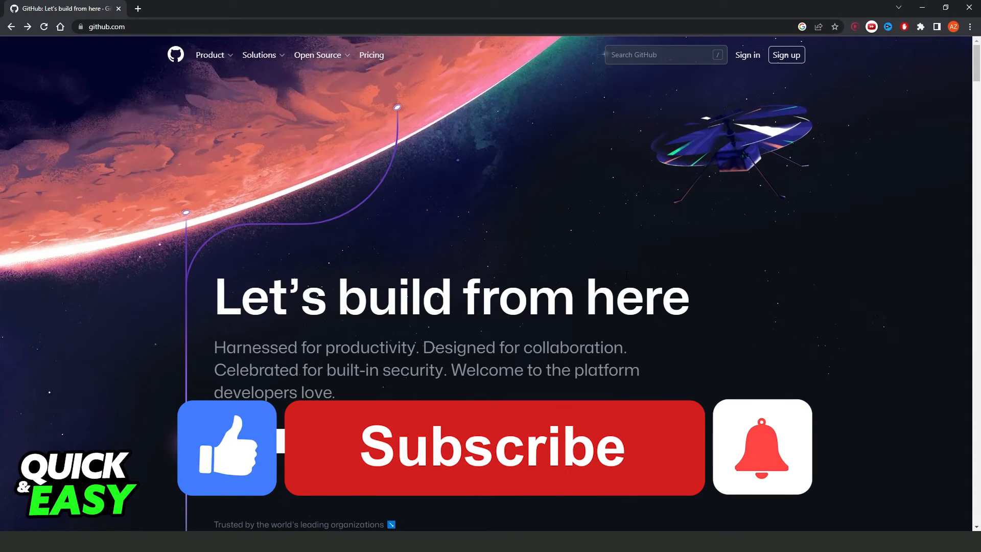
- Leave the keybind discussion results and return to github.com home
left_click(491, 448)
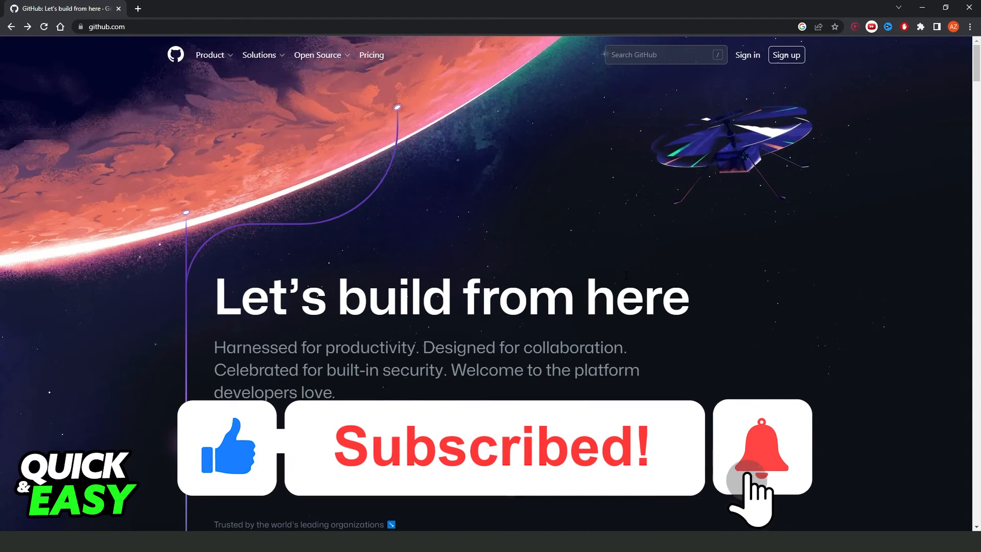
left_click(761, 450)
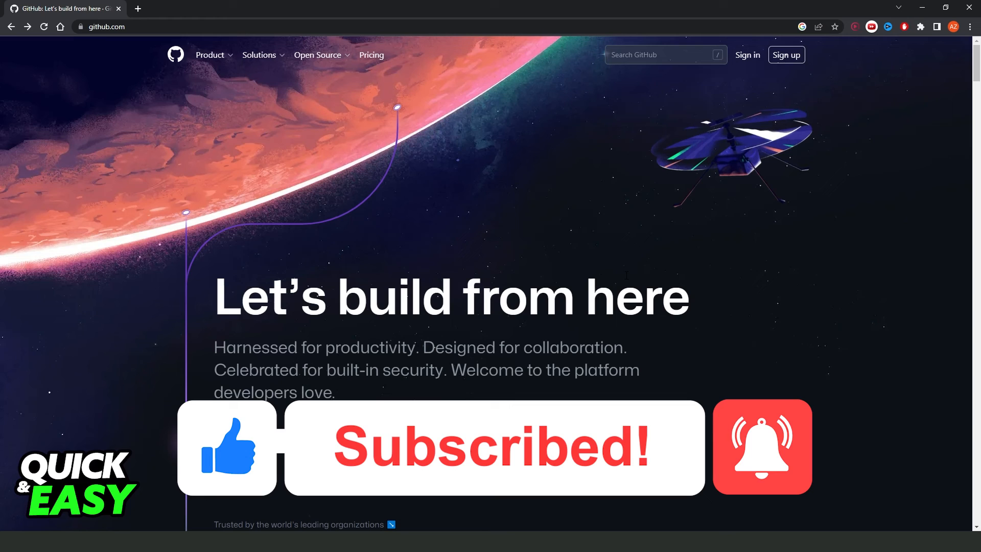